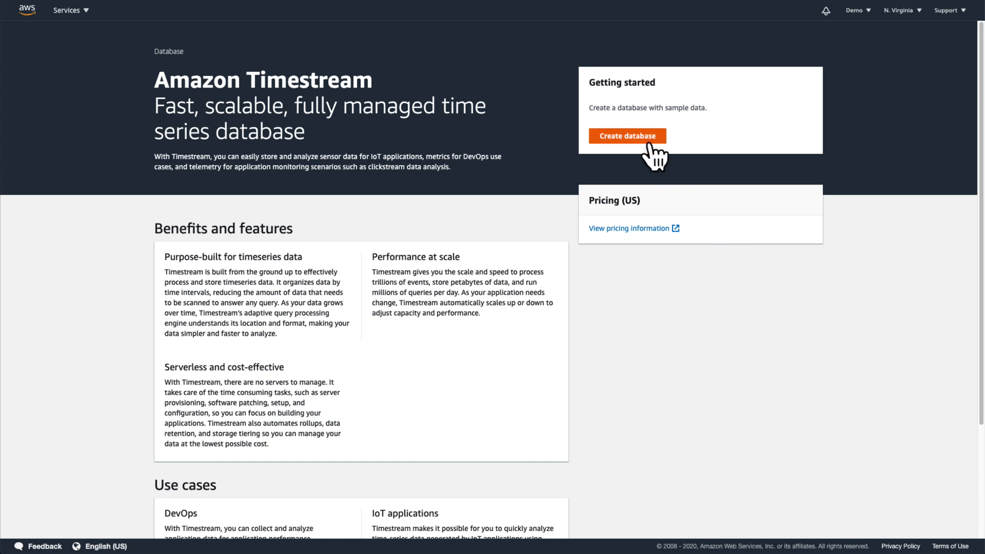
Begin a new standard database named getting_started_demo with the default encryption key
left_click(626, 135)
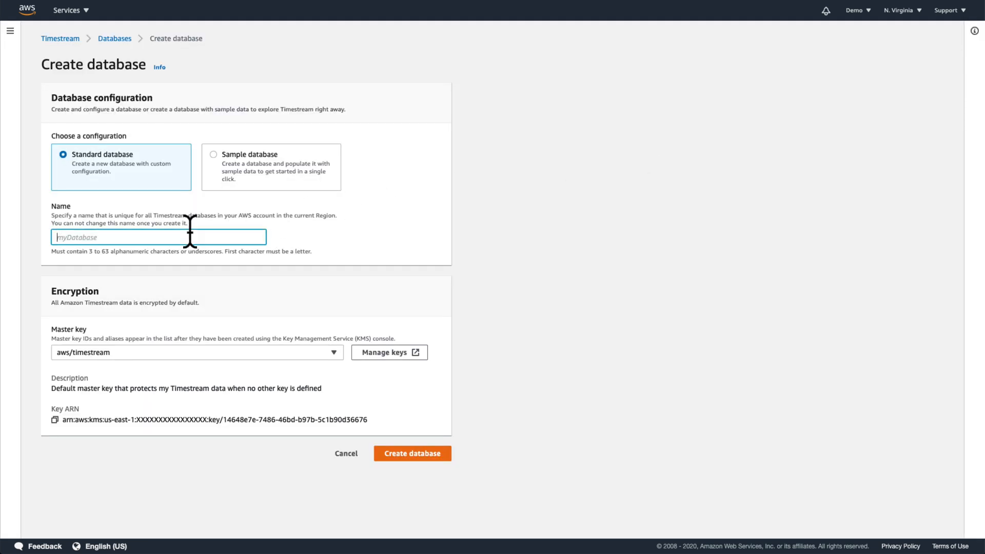
type("getting_")
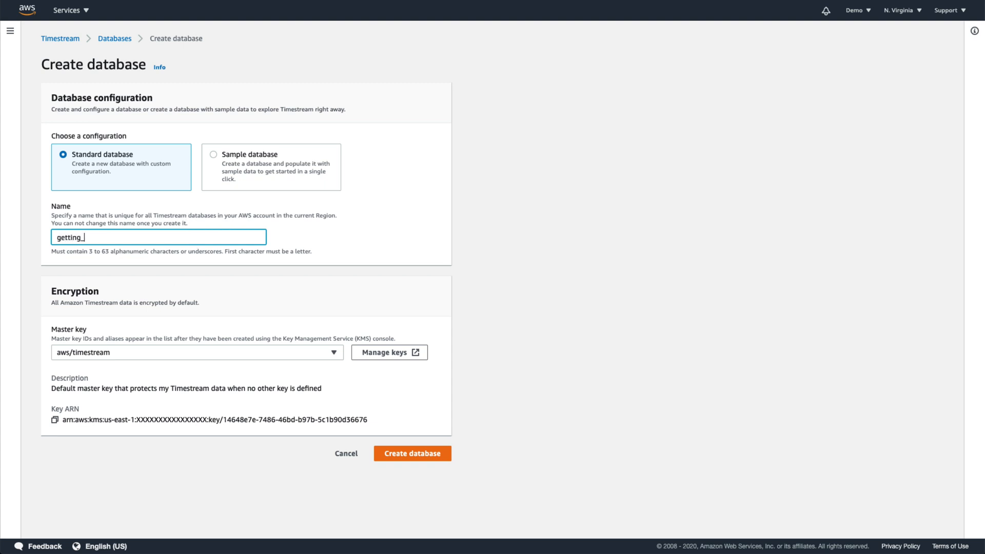
type("started_demo")
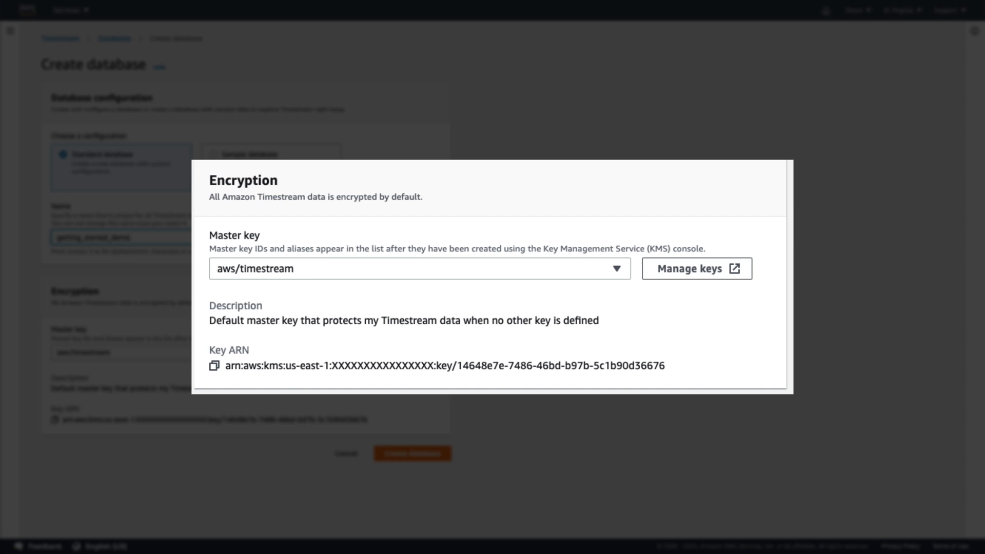
double_click(316, 196)
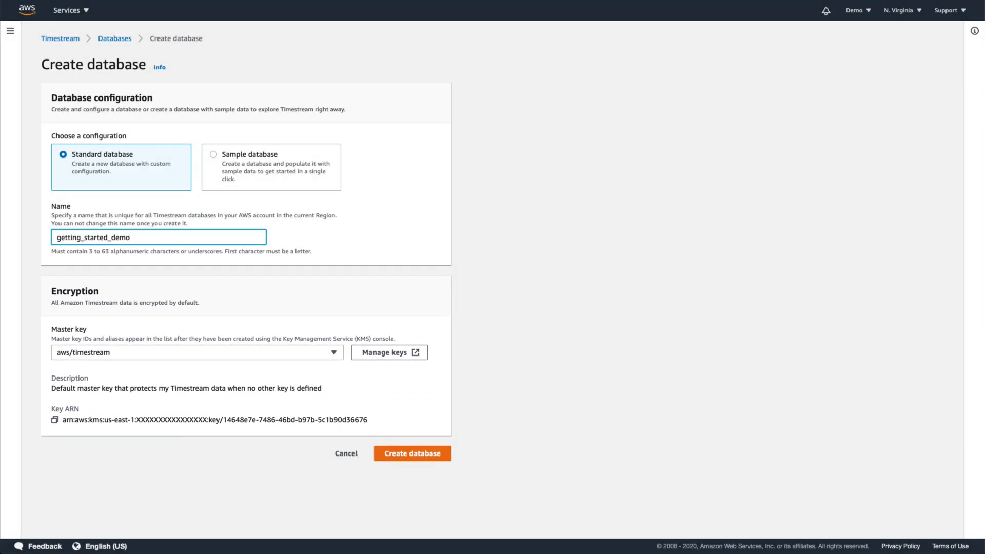
Create getting_started_demo as a sample database pre-filled with the DevOps data set
left_click(213, 154)
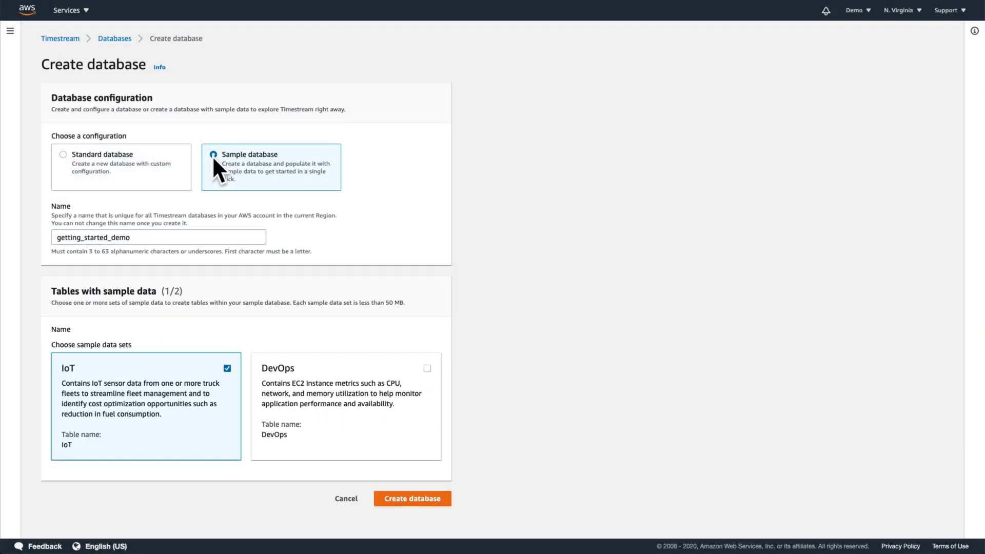
left_click(226, 369)
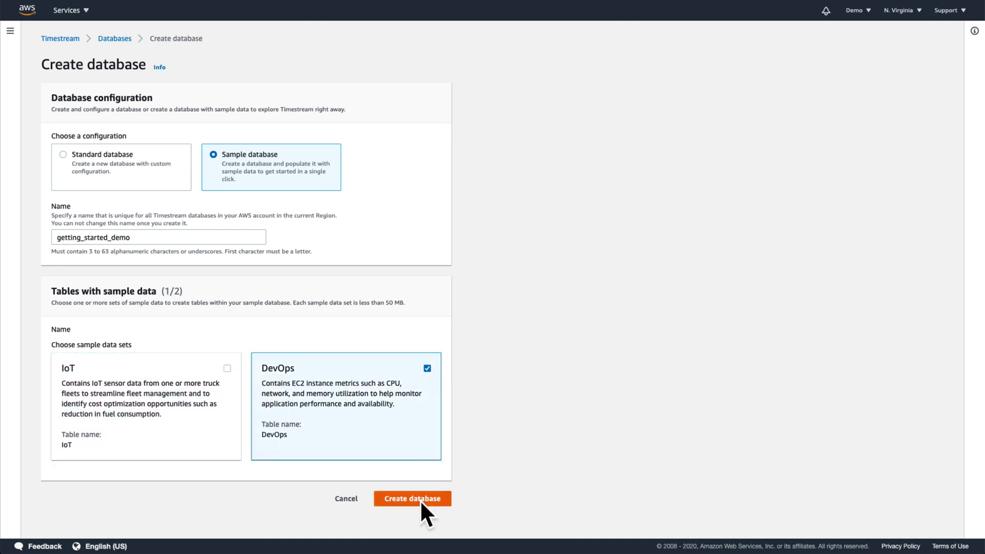
left_click(412, 498)
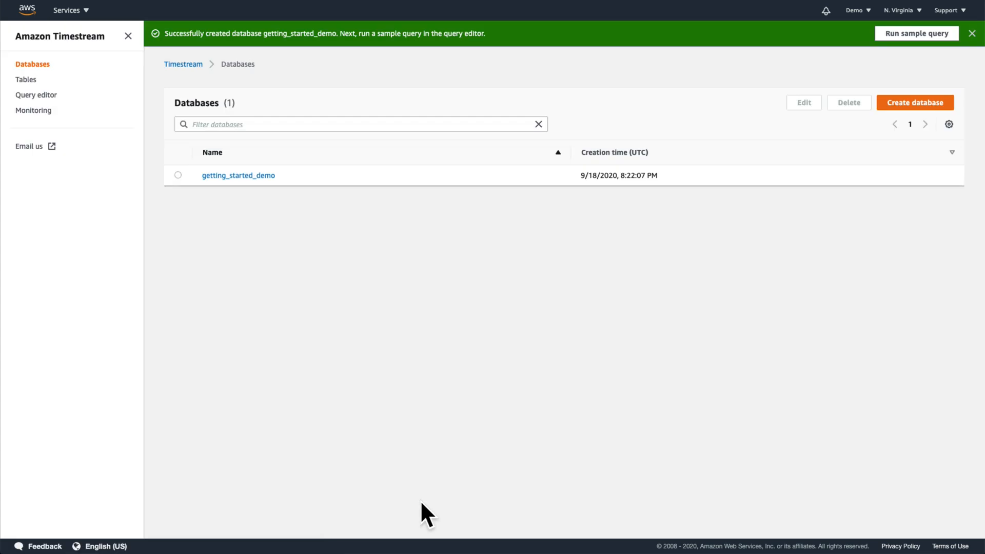
Inspect the DevOps table's retention (1 day memory, 5 years magnetic) and cancel without changes
left_click(238, 176)
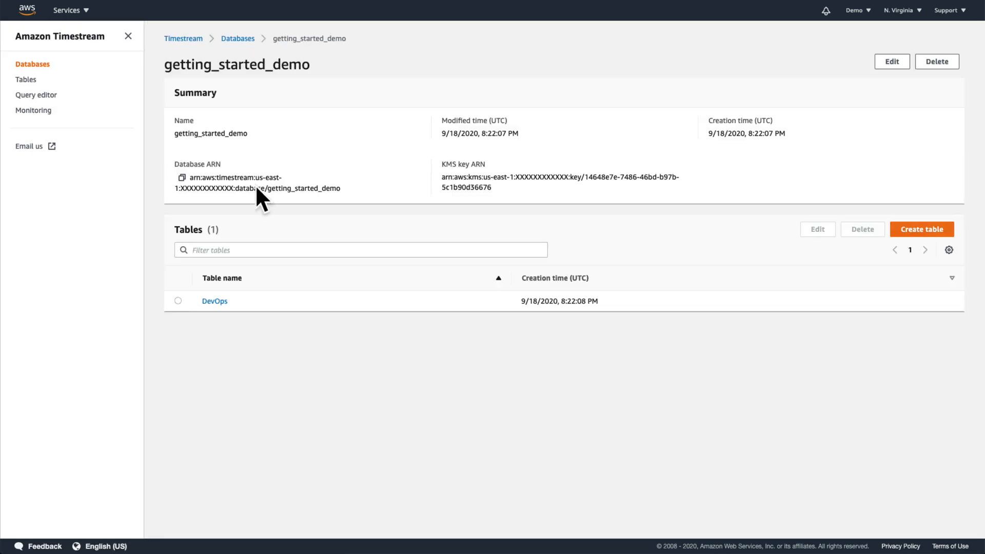
left_click(215, 301)
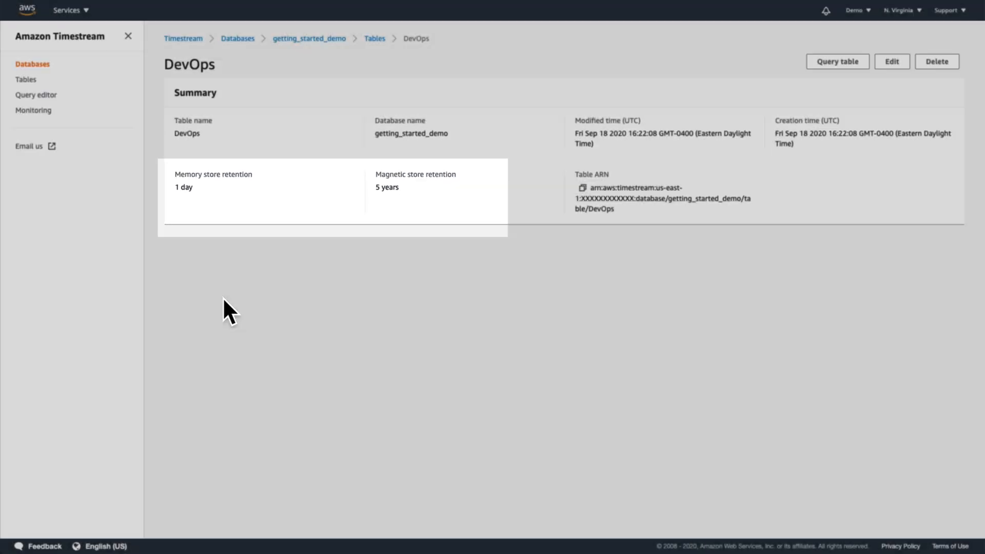
left_click(890, 61)
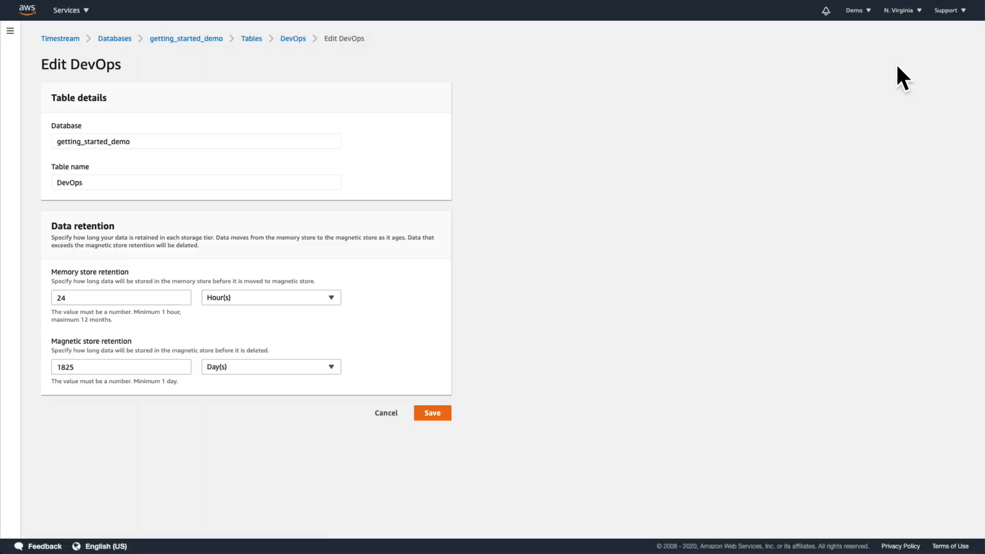
left_click(431, 412)
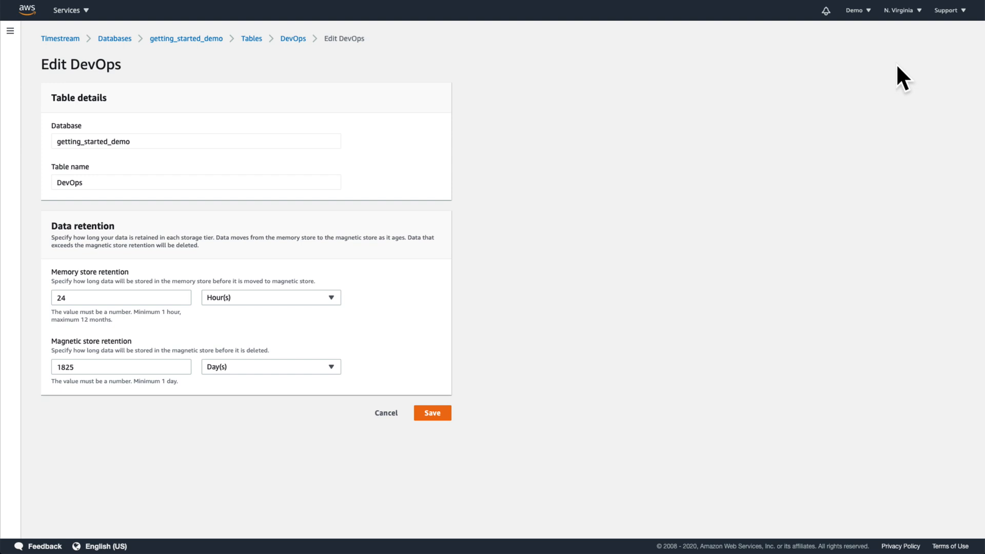
mouse_move(558, 207)
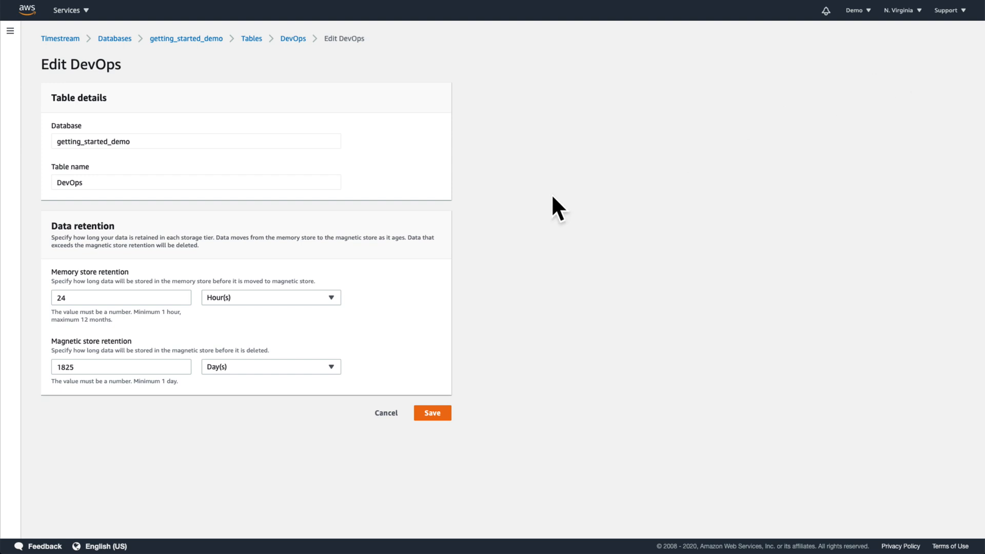
mouse_move(338, 338)
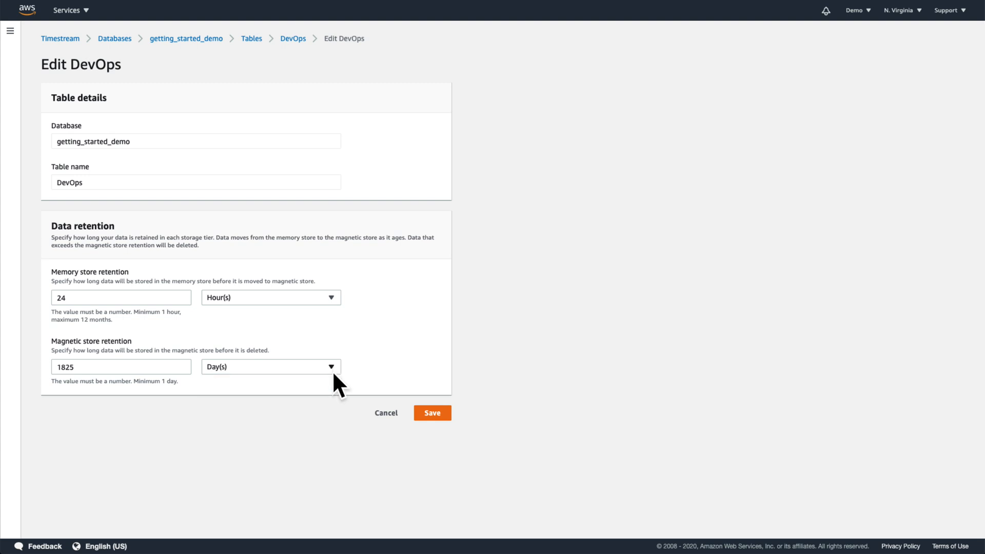
left_click(431, 412)
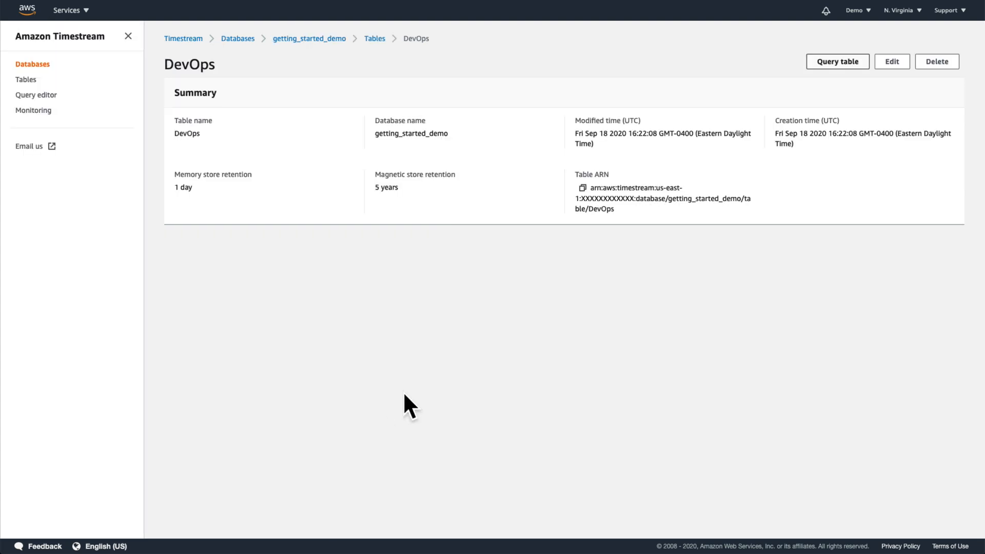
List the DevOps table's measures and run the query for its 10 most recent data points
left_click(836, 61)
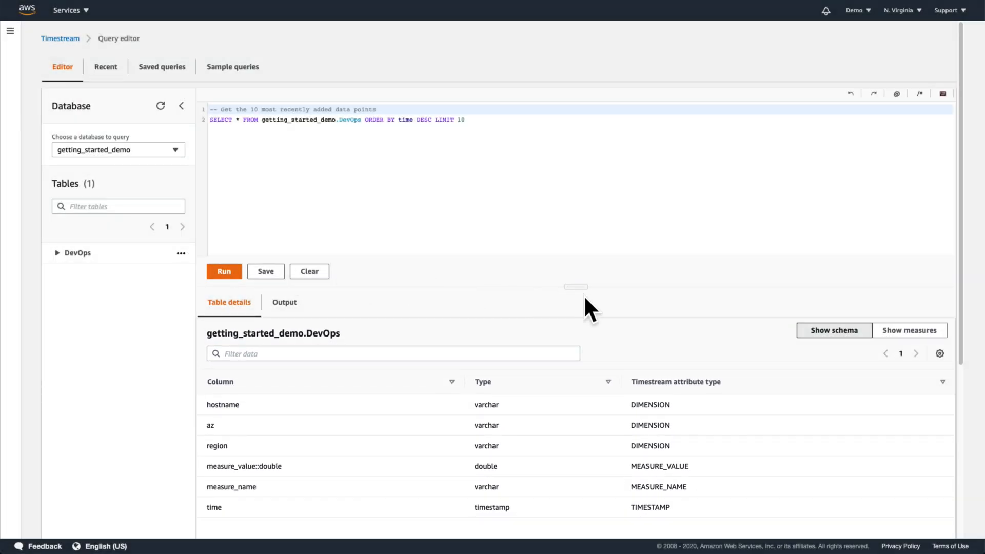
left_click(909, 331)
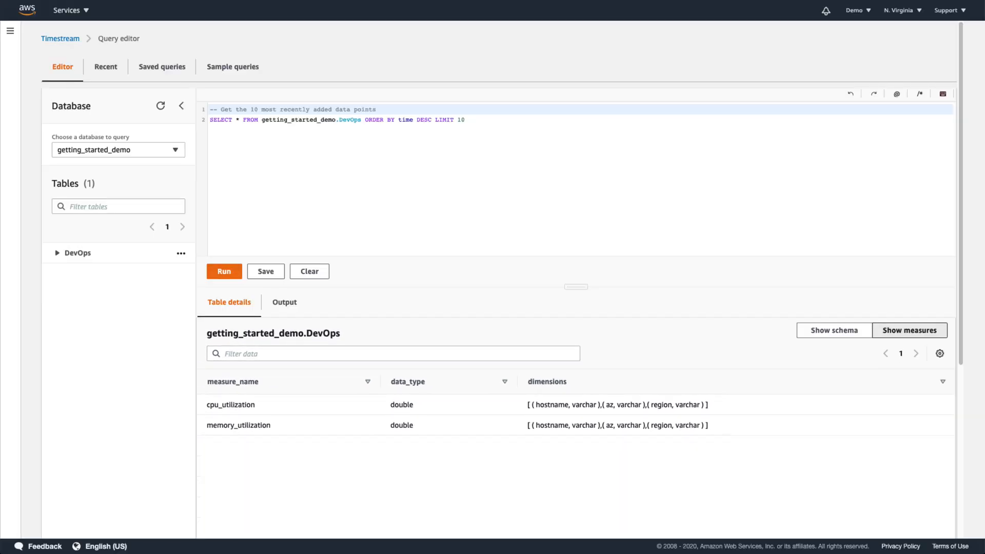
left_click(223, 271)
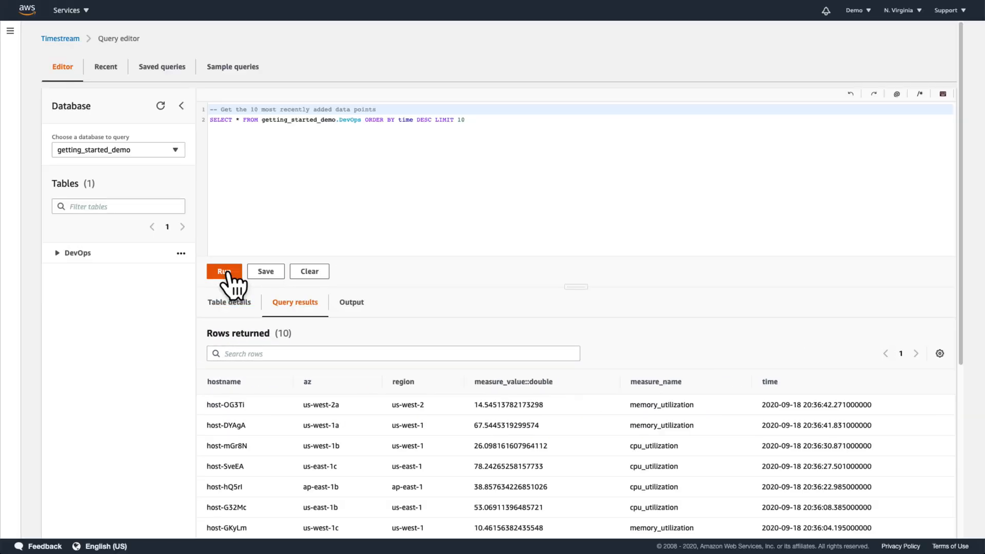
mouse_move(896, 94)
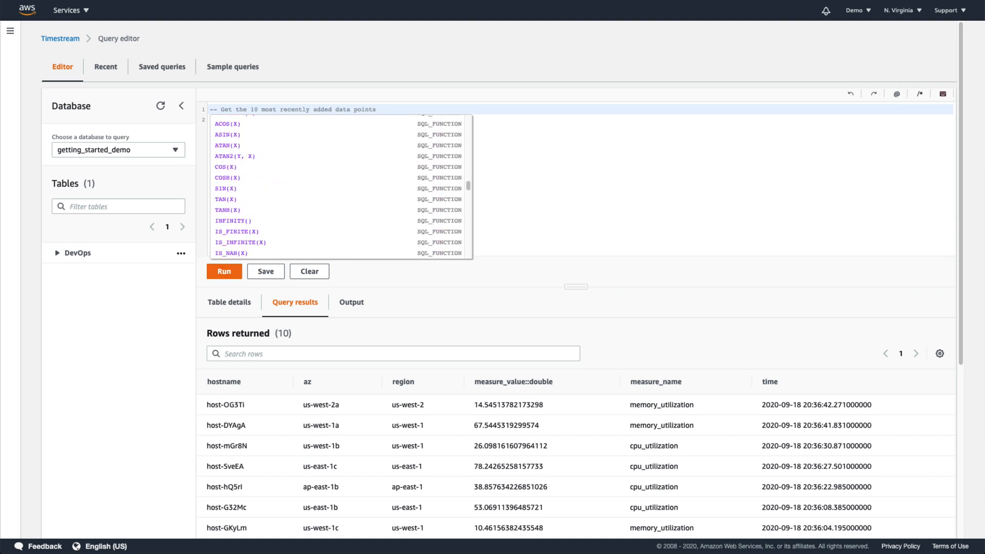
scroll("up", 3)
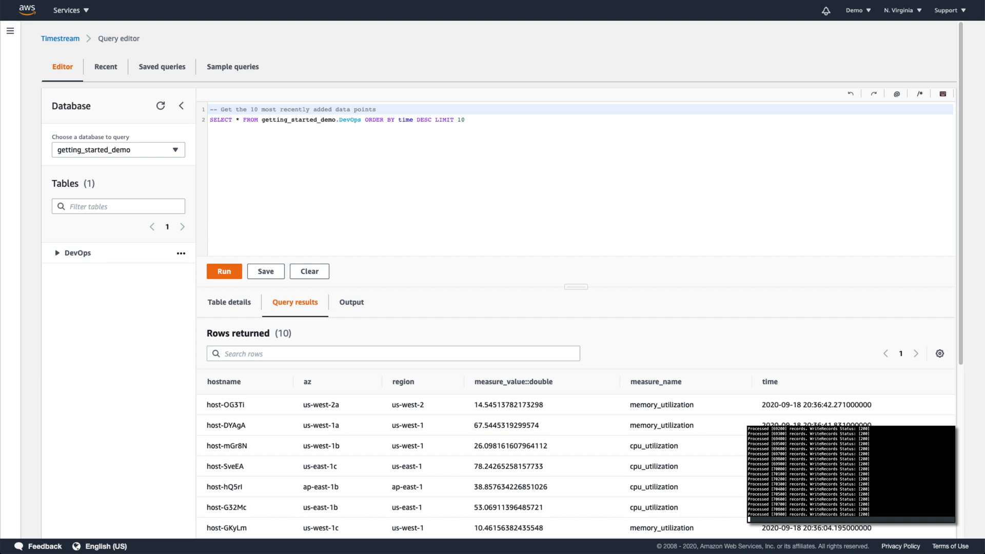
mouse_move(15, 62)
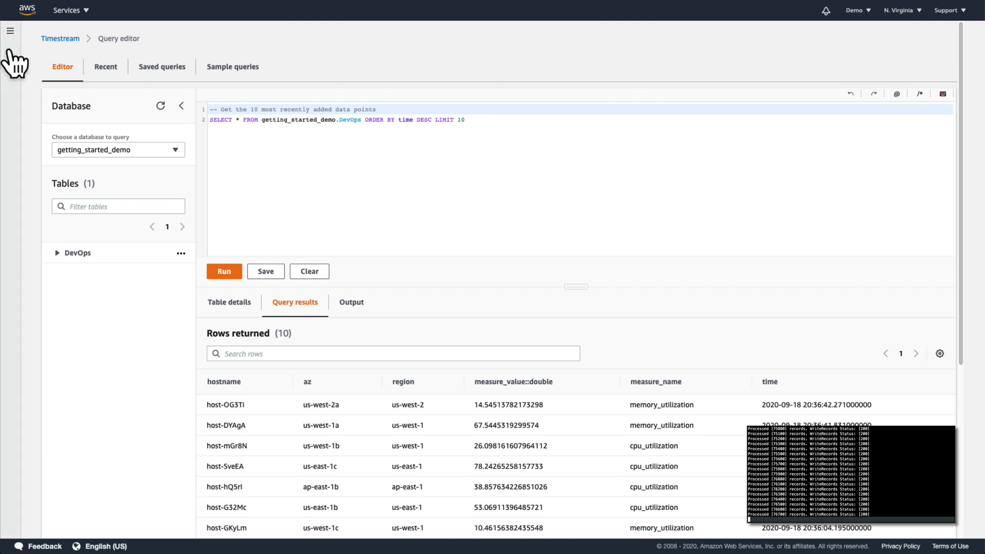
Review ingestion and query request charts on the Monitoring page, then return to the query editor
left_click(10, 30)
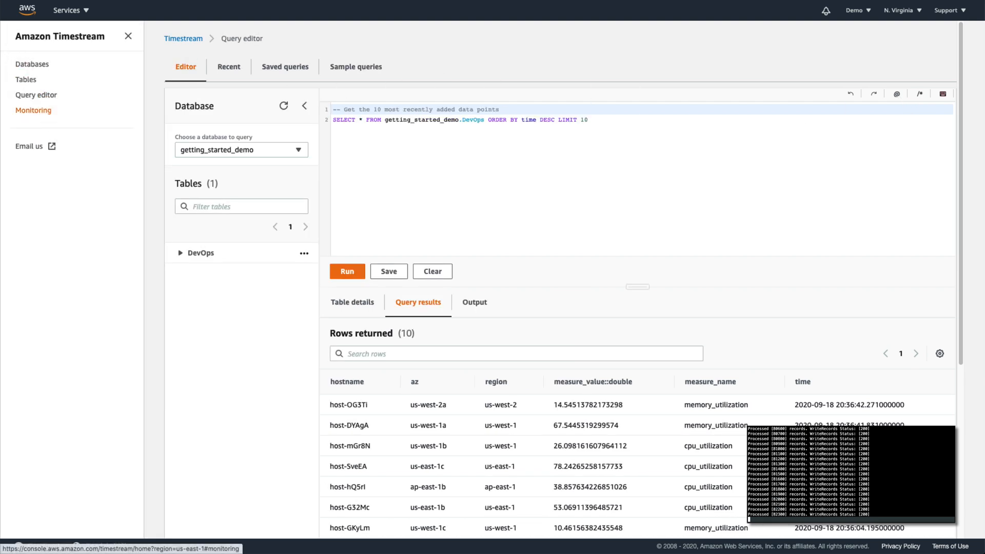
left_click(33, 111)
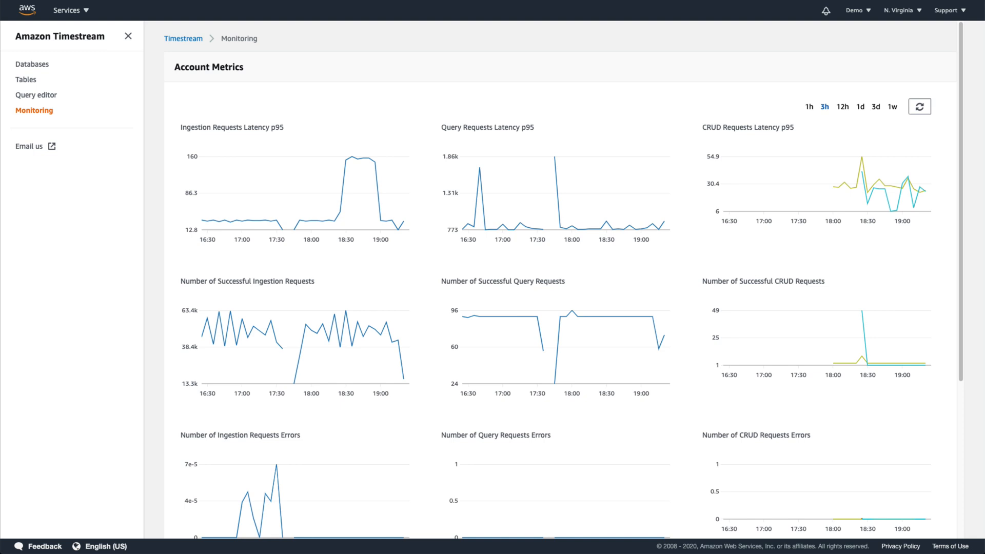
scroll("down", 3)
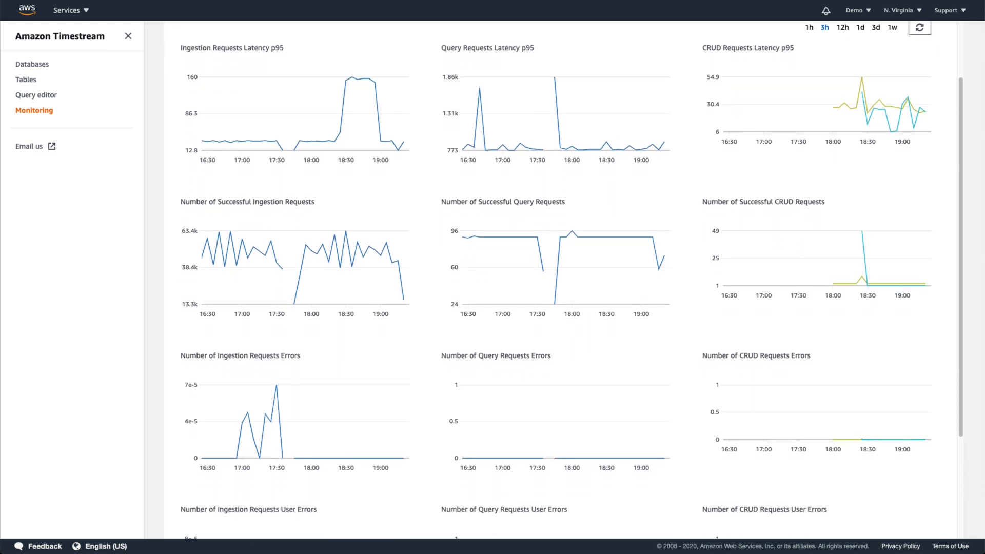
scroll("down", 3)
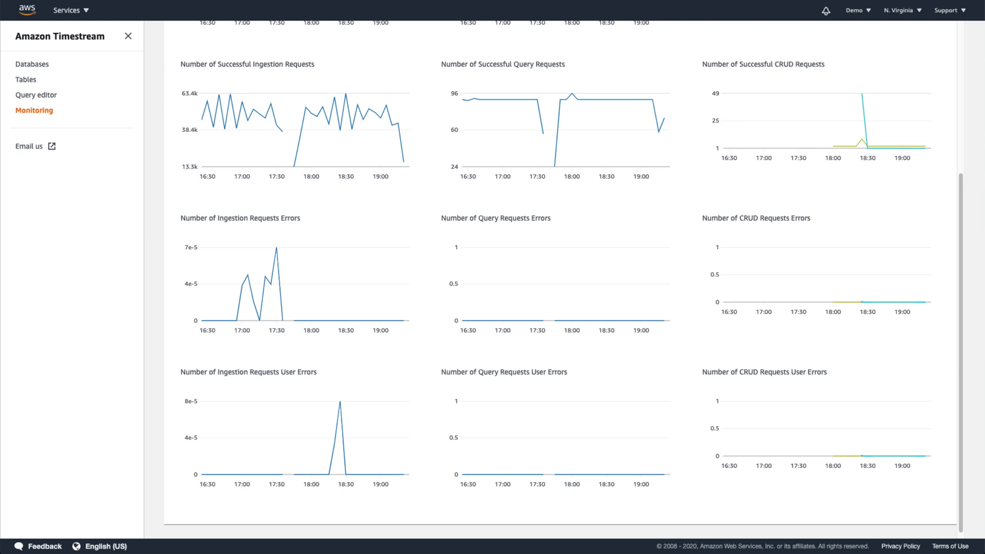
scroll("up", 3)
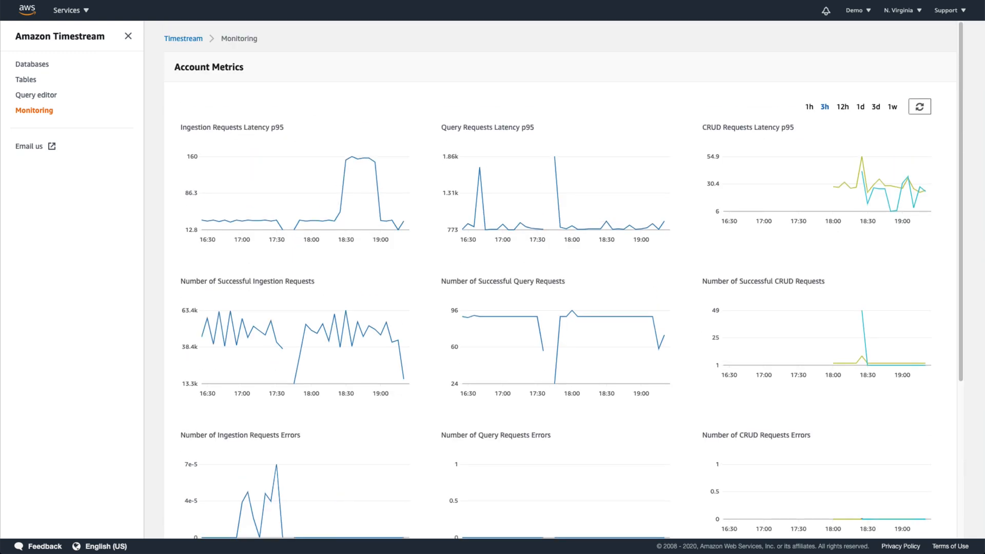
mouse_move(60, 122)
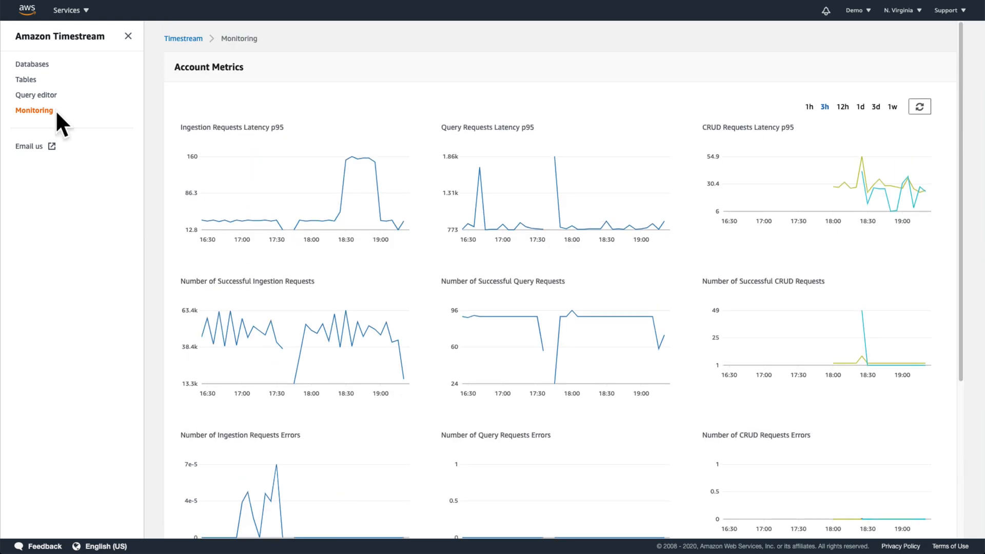
left_click(674, 127)
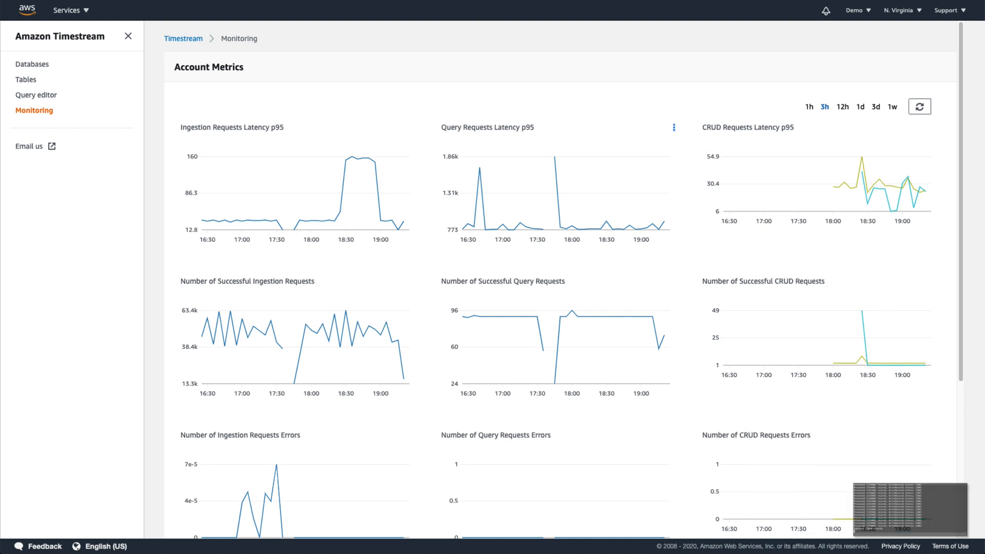
left_click(36, 95)
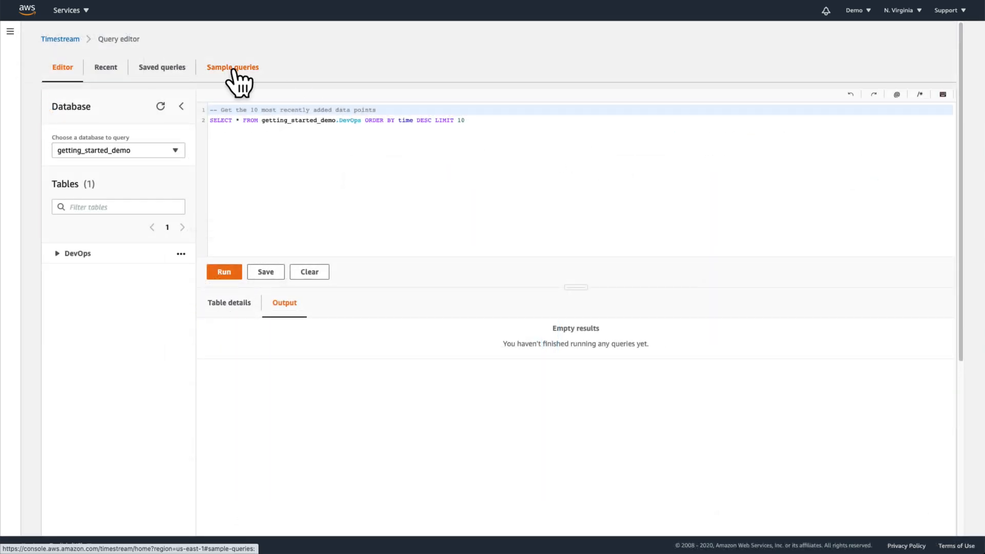
Run the sample query for EC2 hosts 10% above fleet-average CPU, returning 24 rows
left_click(232, 68)
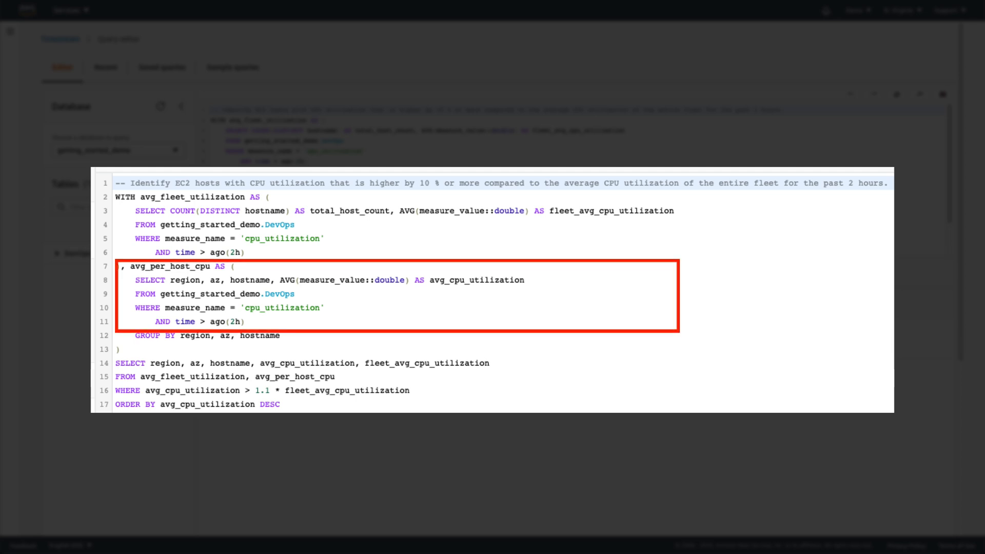
double_click(209, 321)
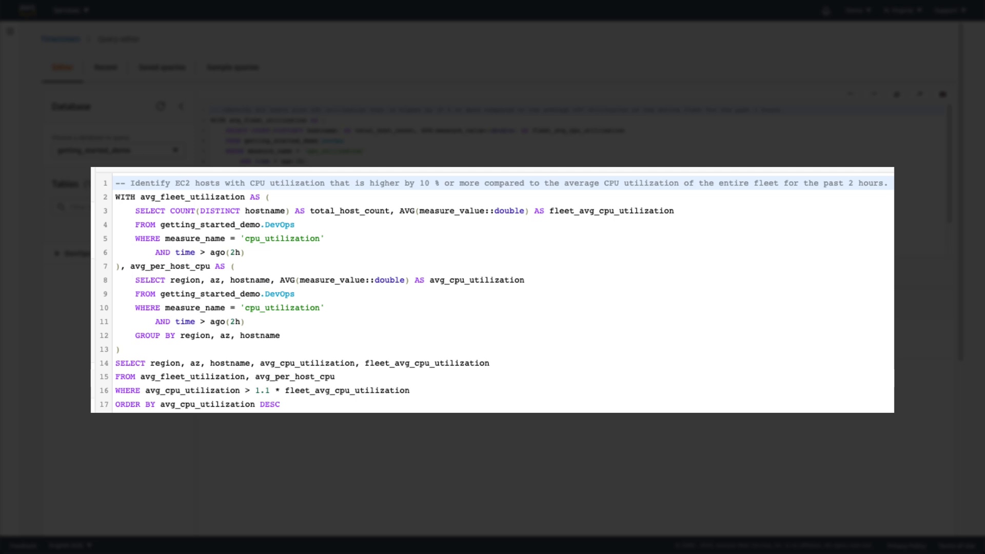
double_click(260, 390)
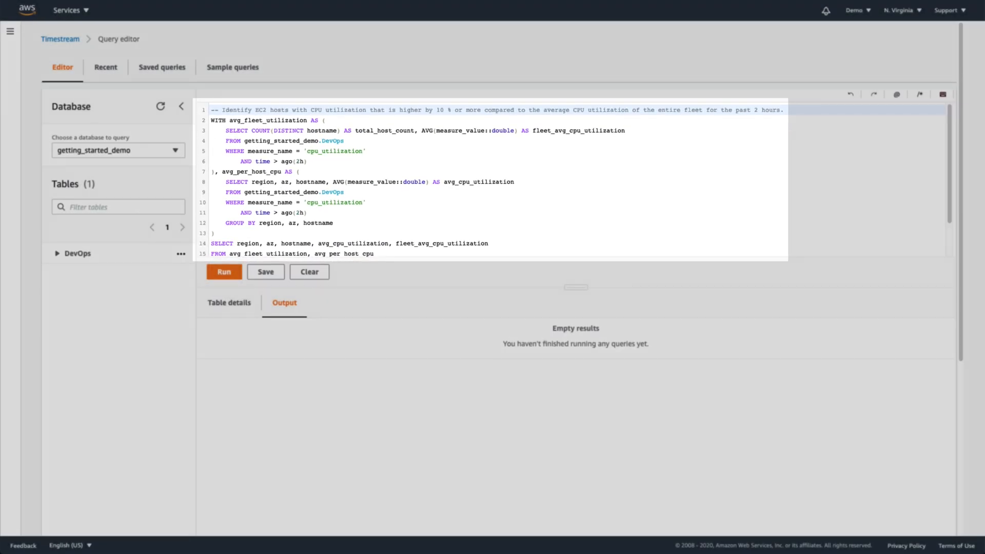
left_click(224, 271)
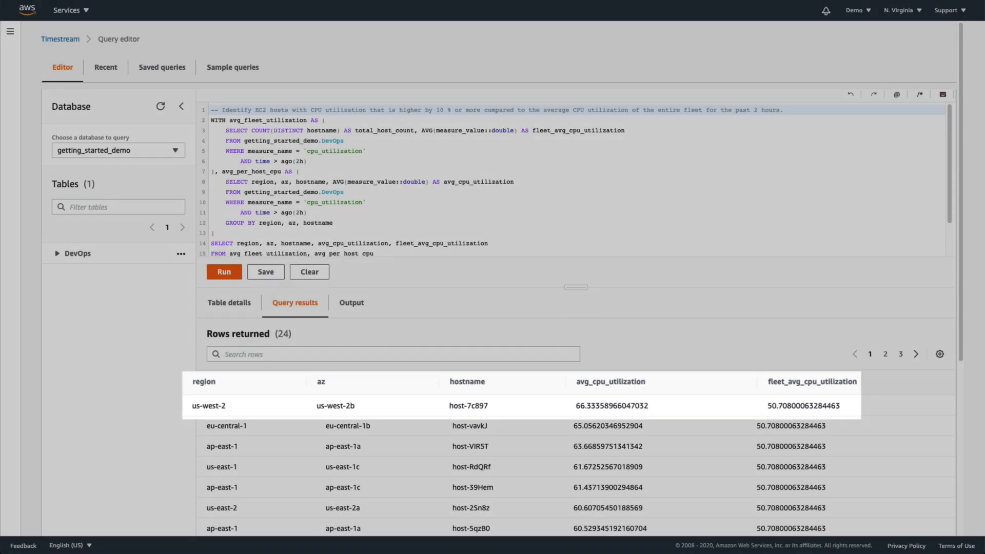
left_click(232, 67)
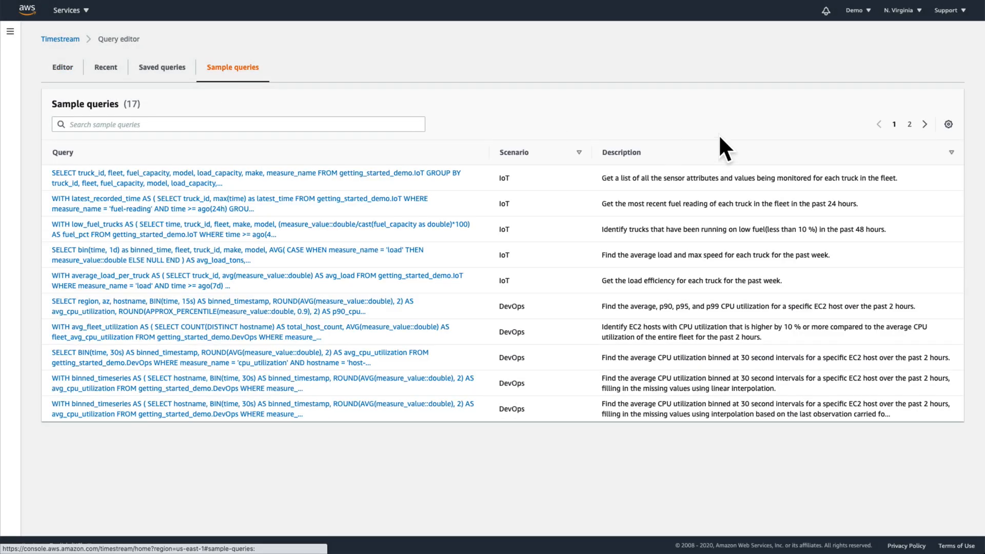
Run the cubic spline interpolation sample query with hostname host-7c897
left_click(925, 124)
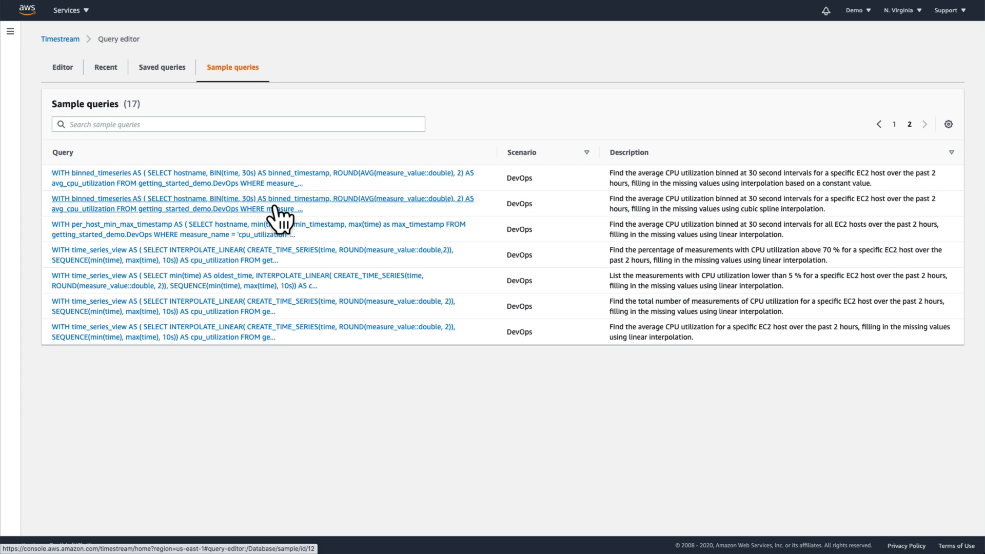
left_click(262, 204)
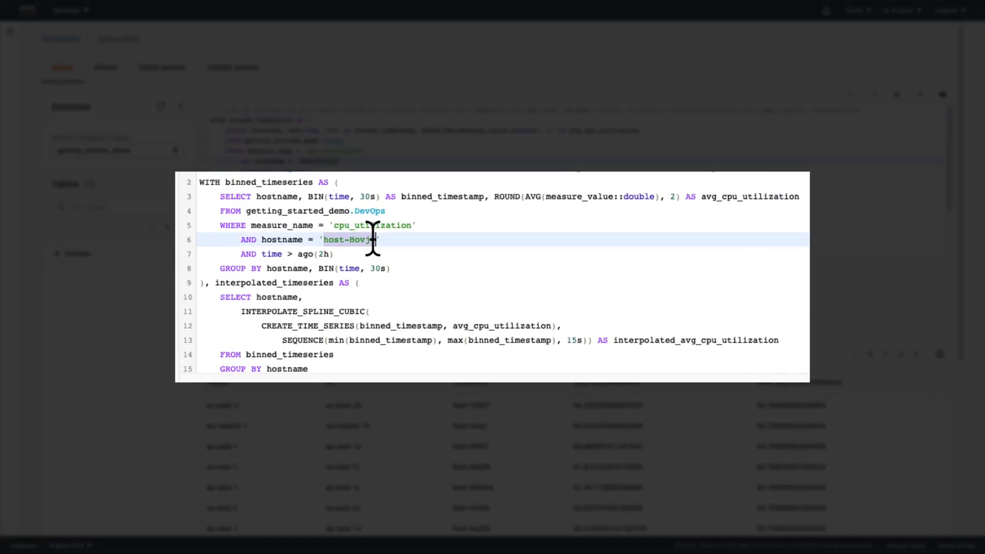
type("host-7c897")
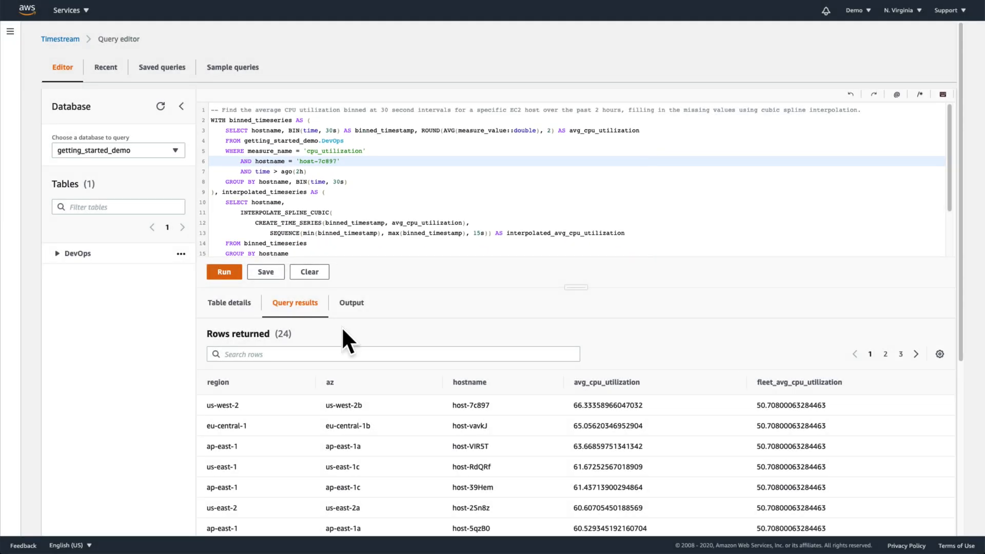
left_click(224, 271)
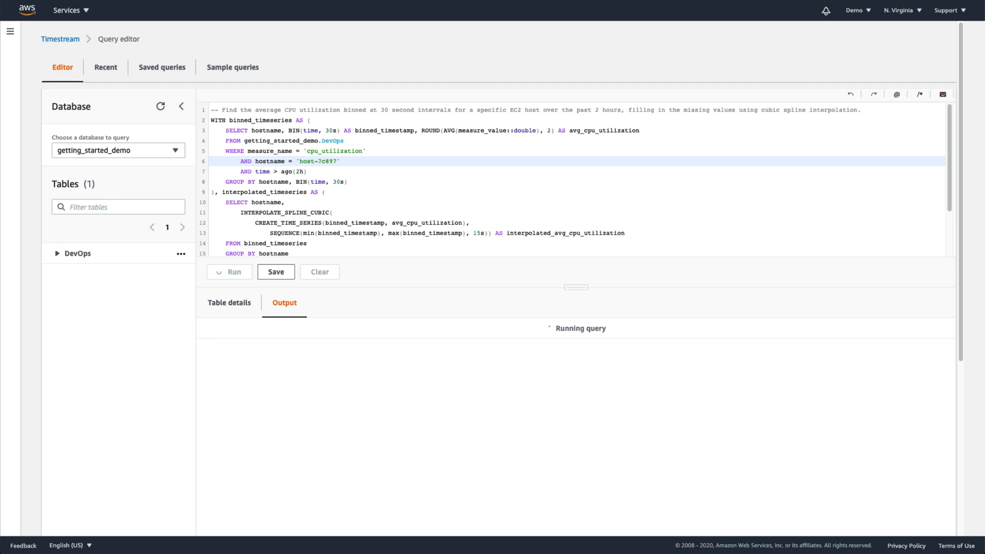
left_click(224, 238)
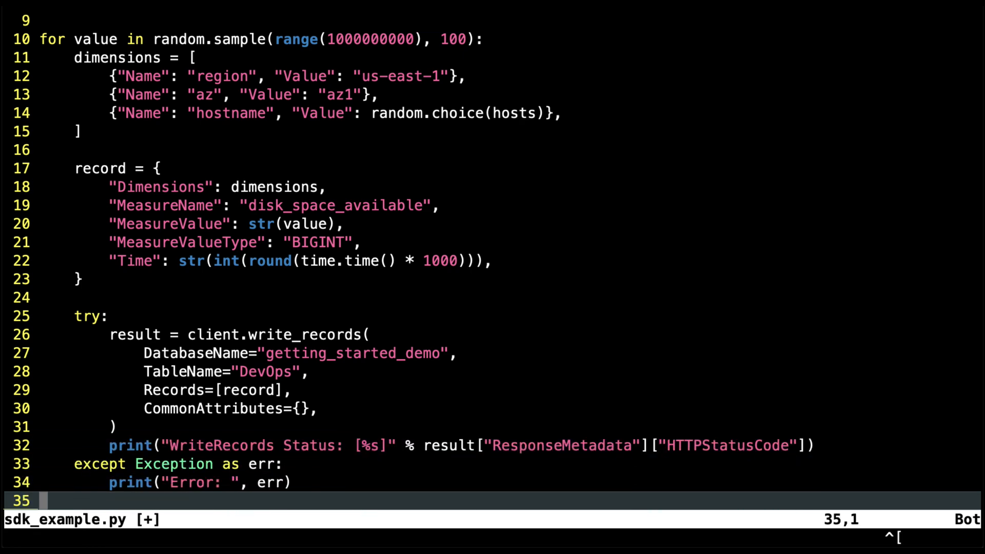
Finish editing sdk_example.py to write 100 random disk_space_available records to DevOps
key("Return")
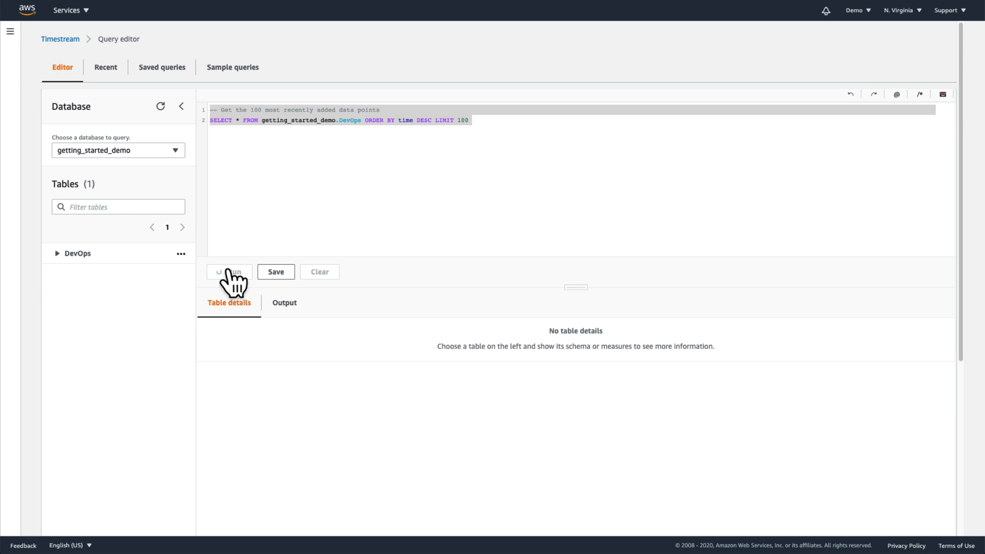
Run the 100 newest data points query and show DevOps measures including disk_space_available
left_click(228, 271)
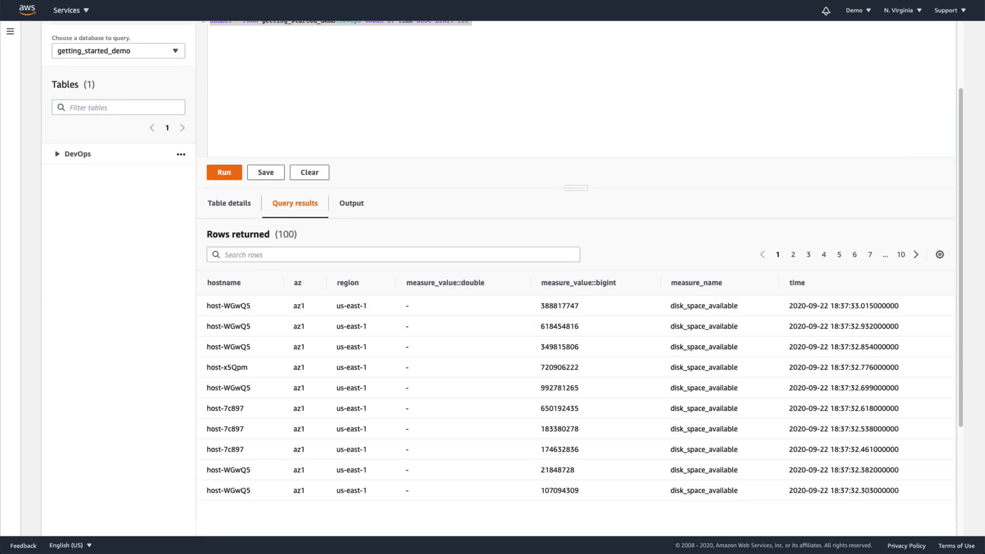
left_click(181, 154)
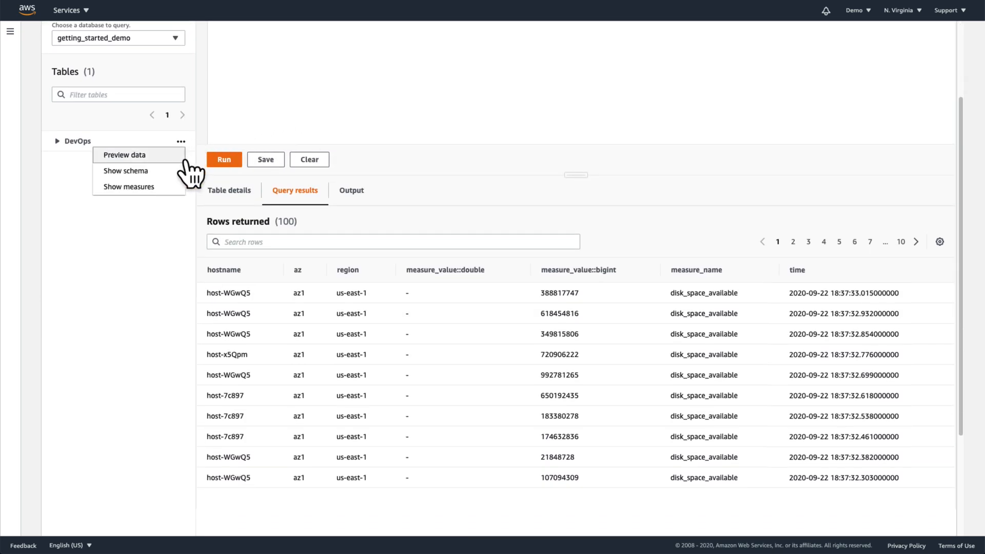
left_click(128, 187)
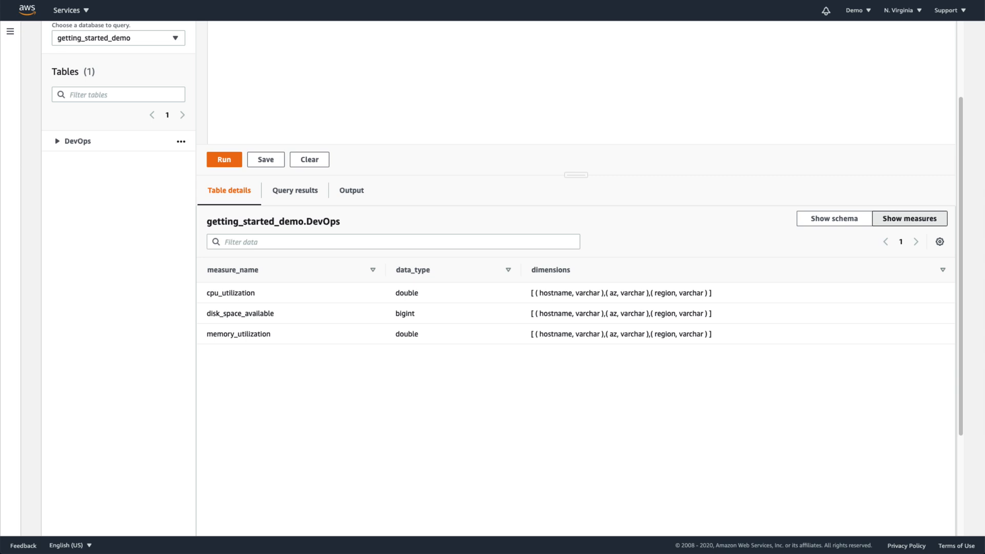